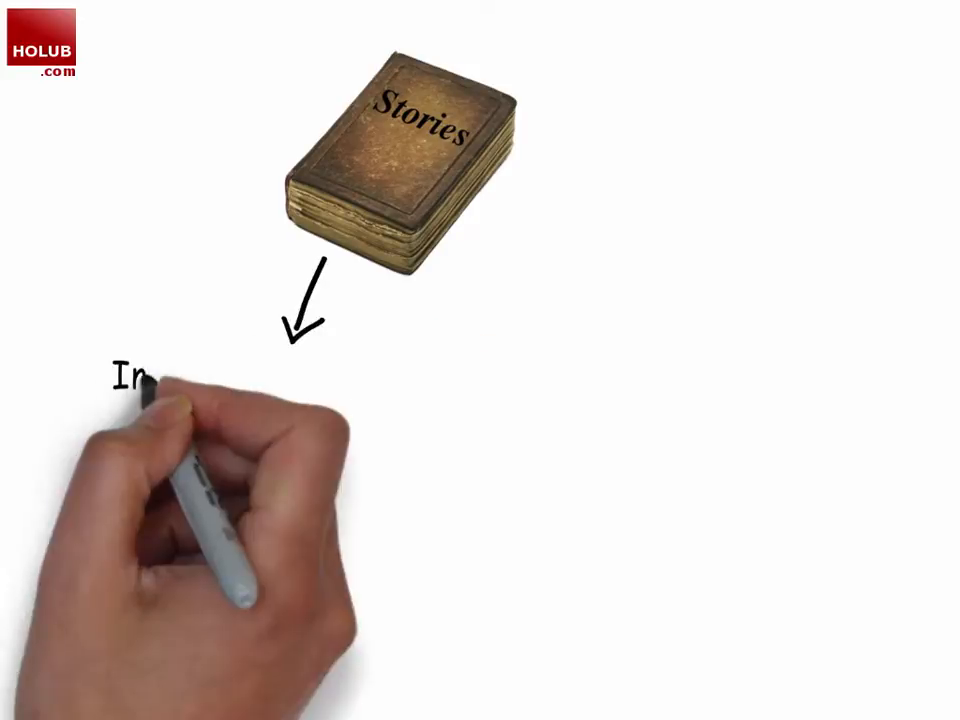
# Step: Write 'Invent the interface you wish existed' and finish the Jaberwock example braces
pyautogui.write('Invent the interface')
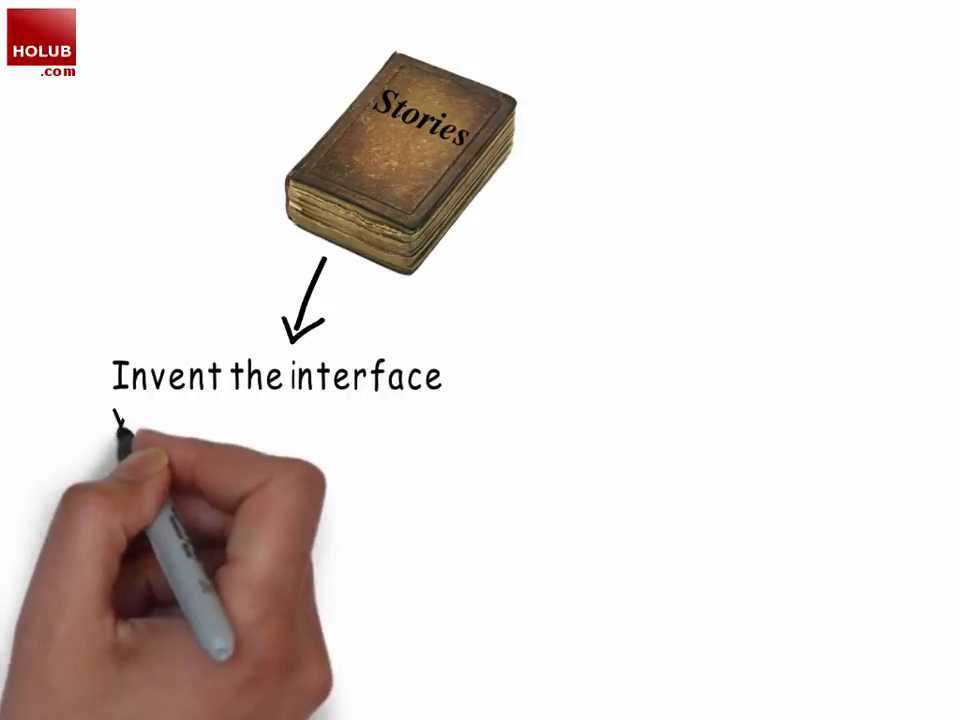
pyautogui.write('you wish existed')
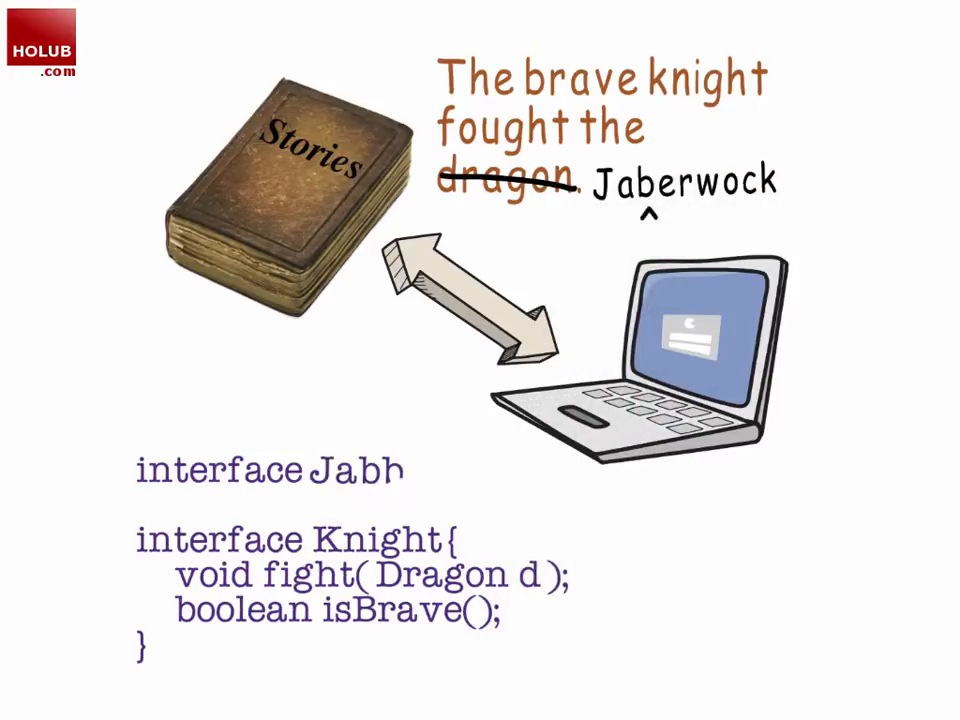
pyautogui.write('berwock{}')
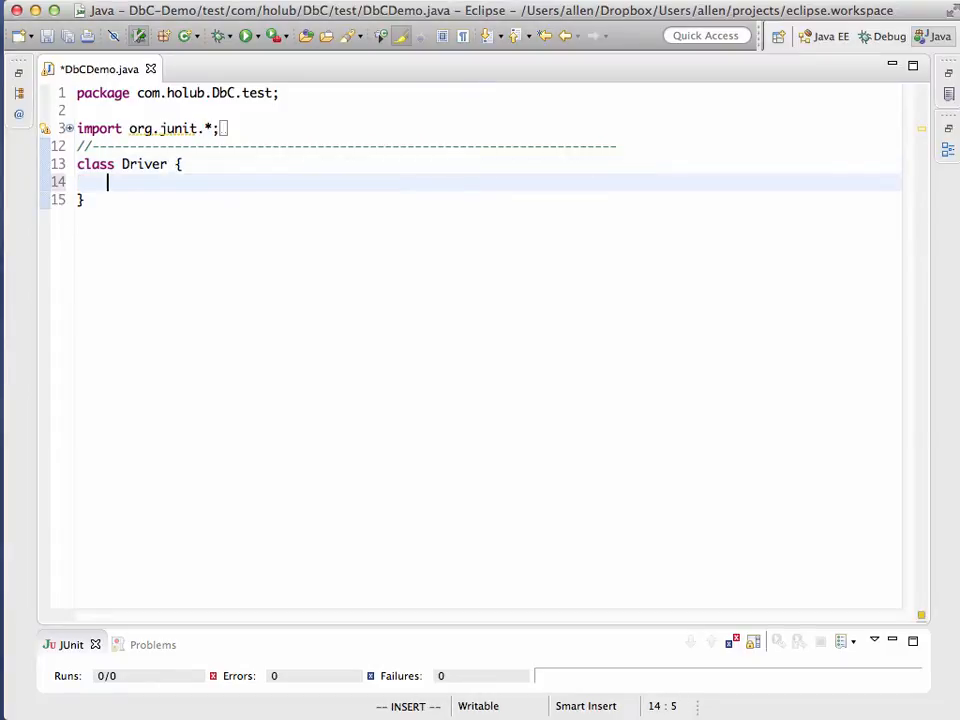
pyautogui.write('@Tes')
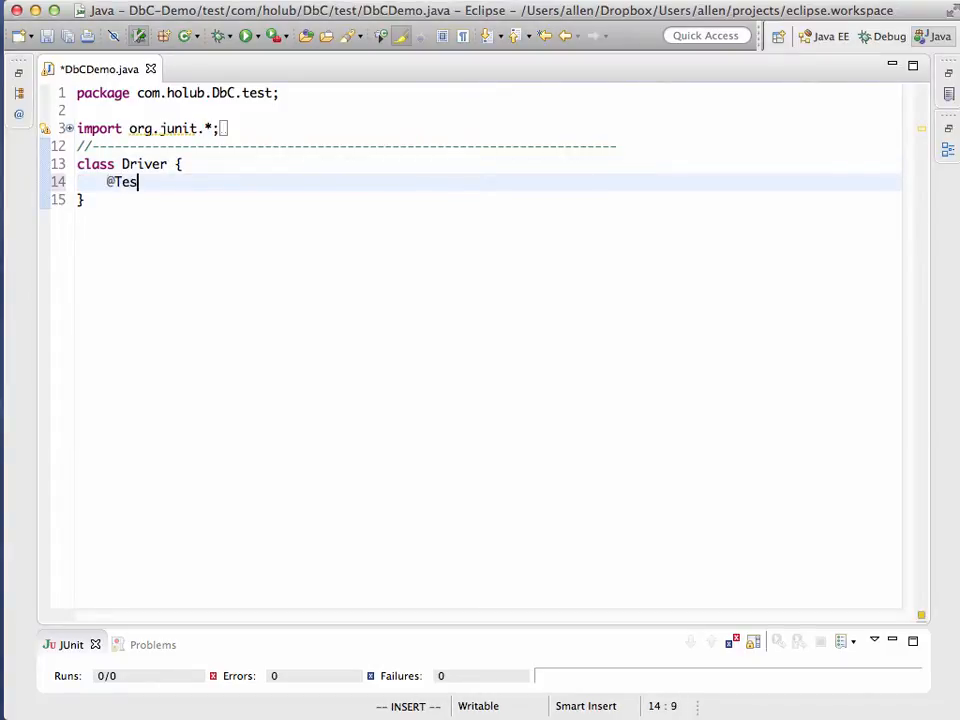
pyautogui.write('t public void ex')
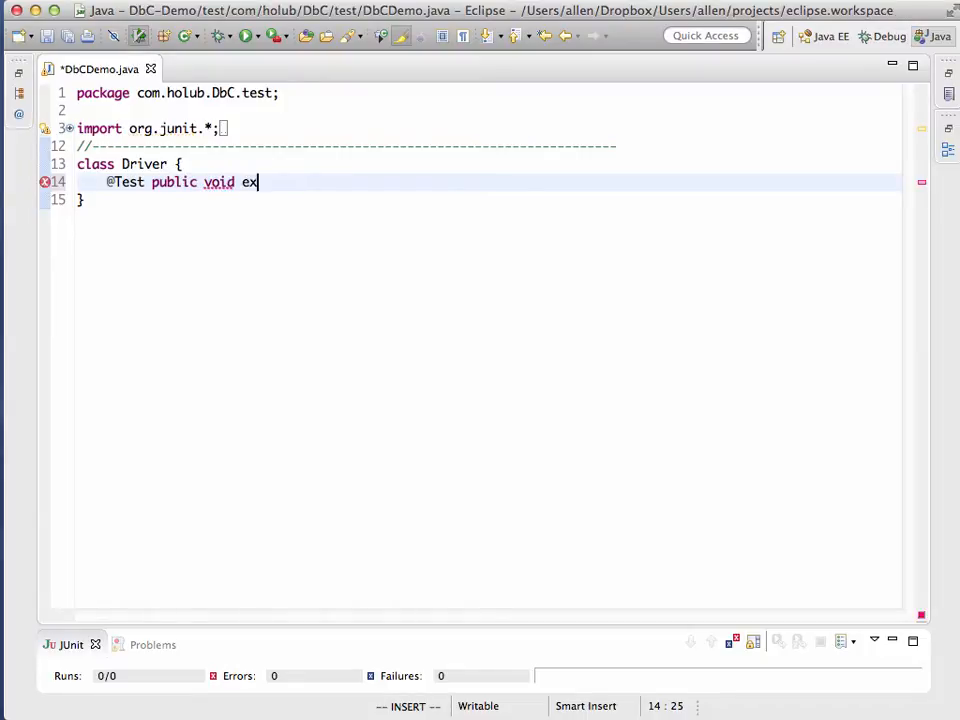
pyautogui.write('istingCus')
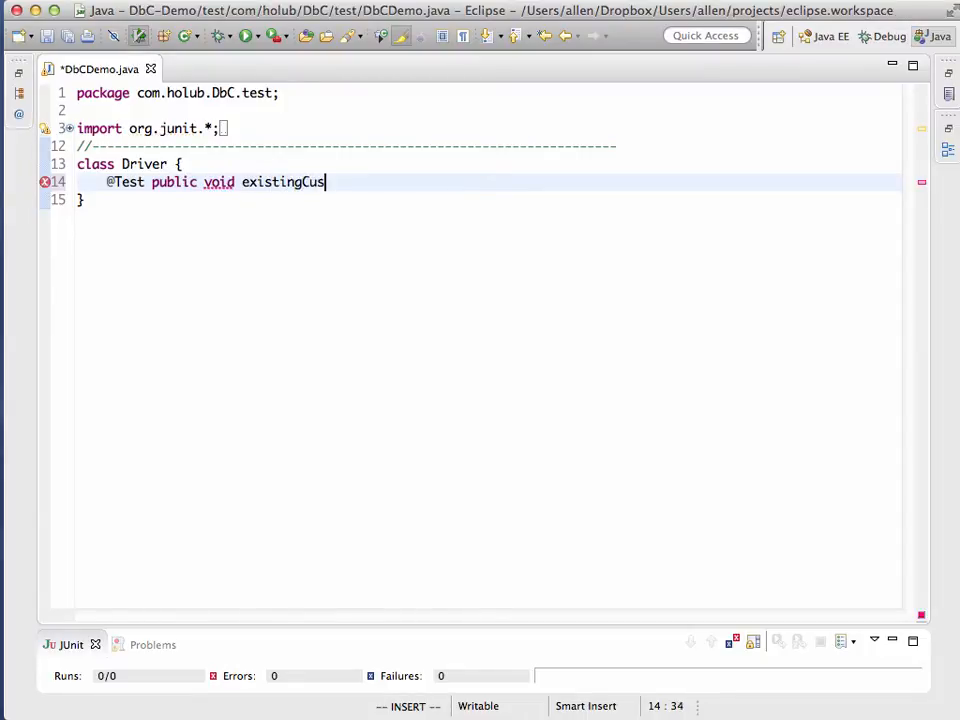
pyautogui.write('tomerShouldBe')
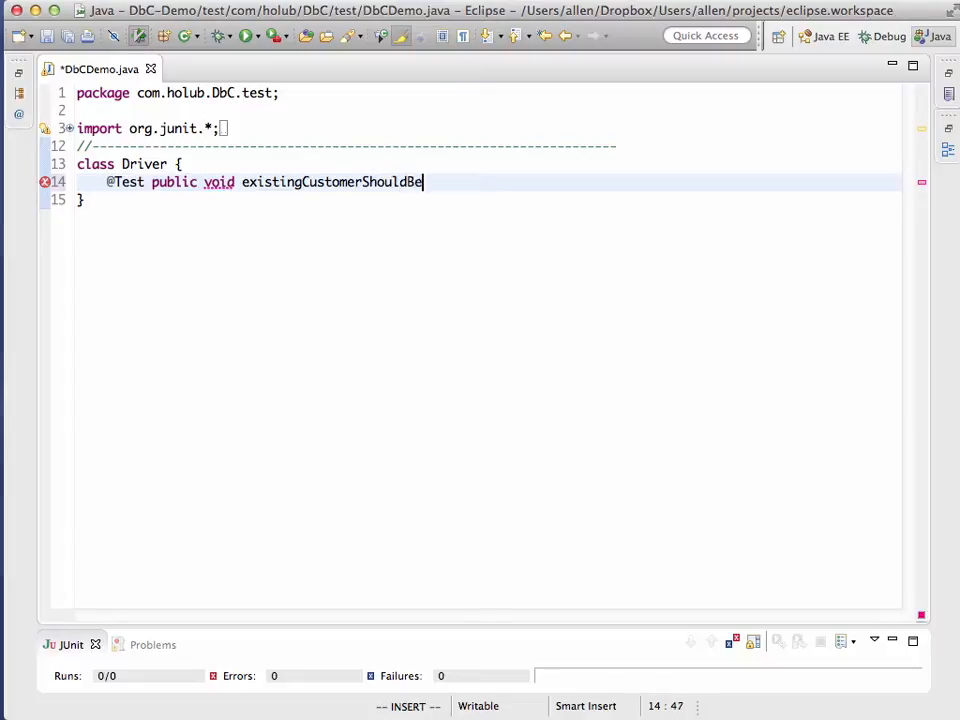
pyautogui.write('AbleToSign')
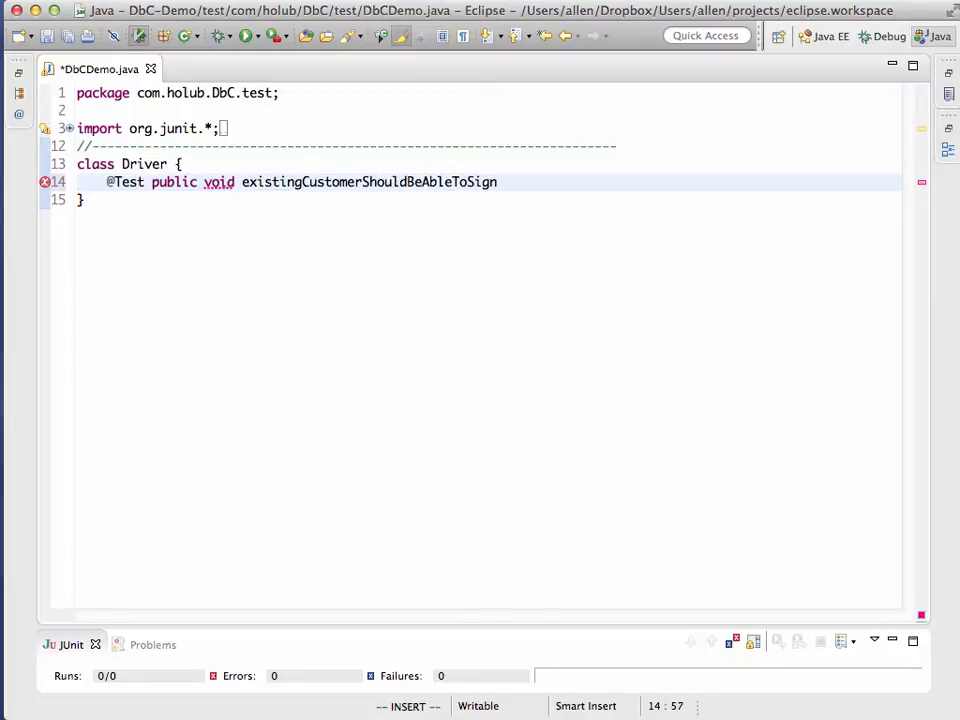
pyautogui.write('In() {')
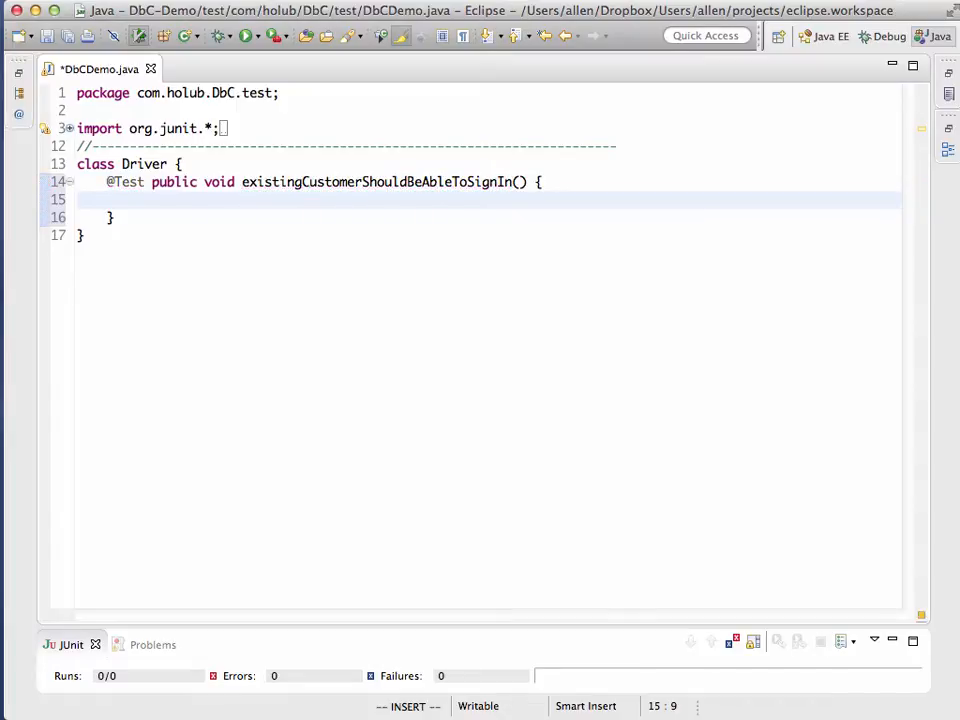
# Step: Create a Guard, store theGuard.askCustomerToSignIn() in success, and begin an assert
pyautogui.write('Guard theGuard = new Guard();')
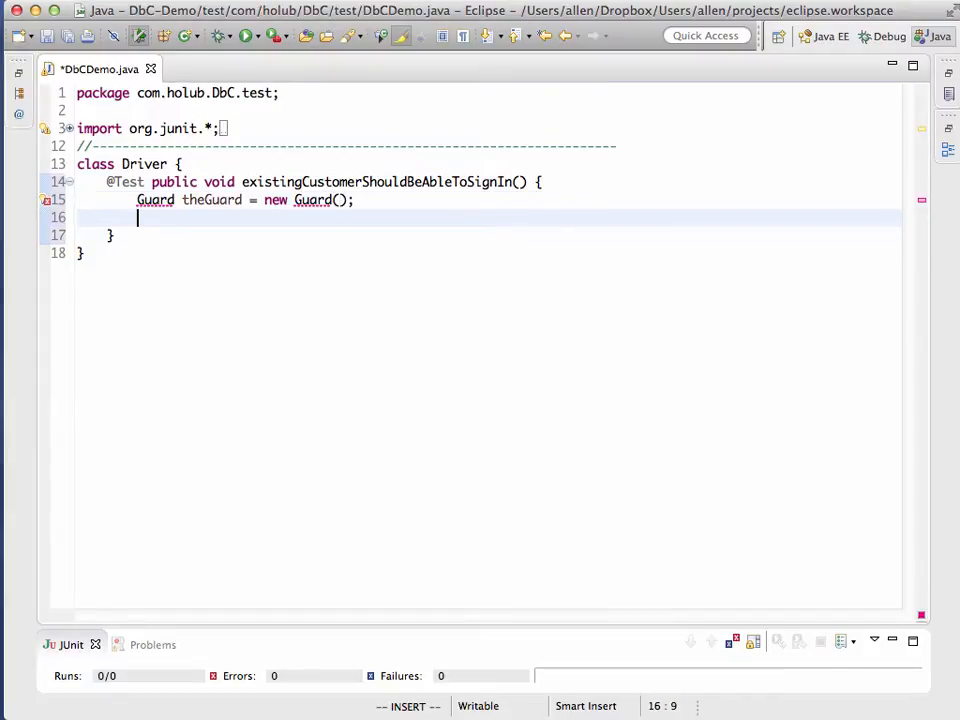
pyautogui.write('theGuard.ask')
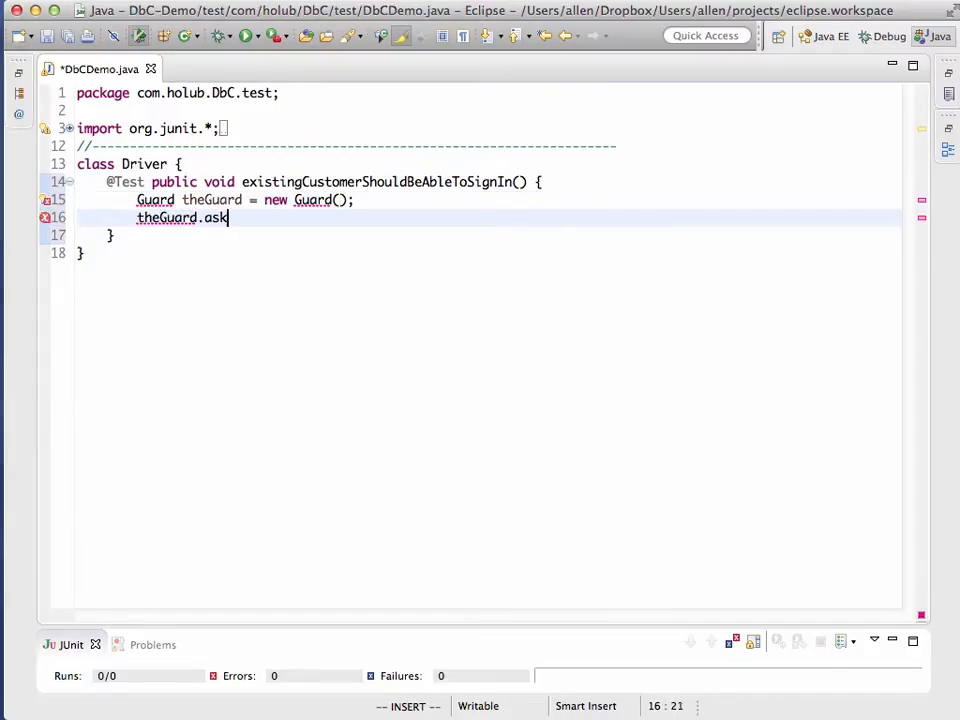
pyautogui.write('CustomerToSignIn')
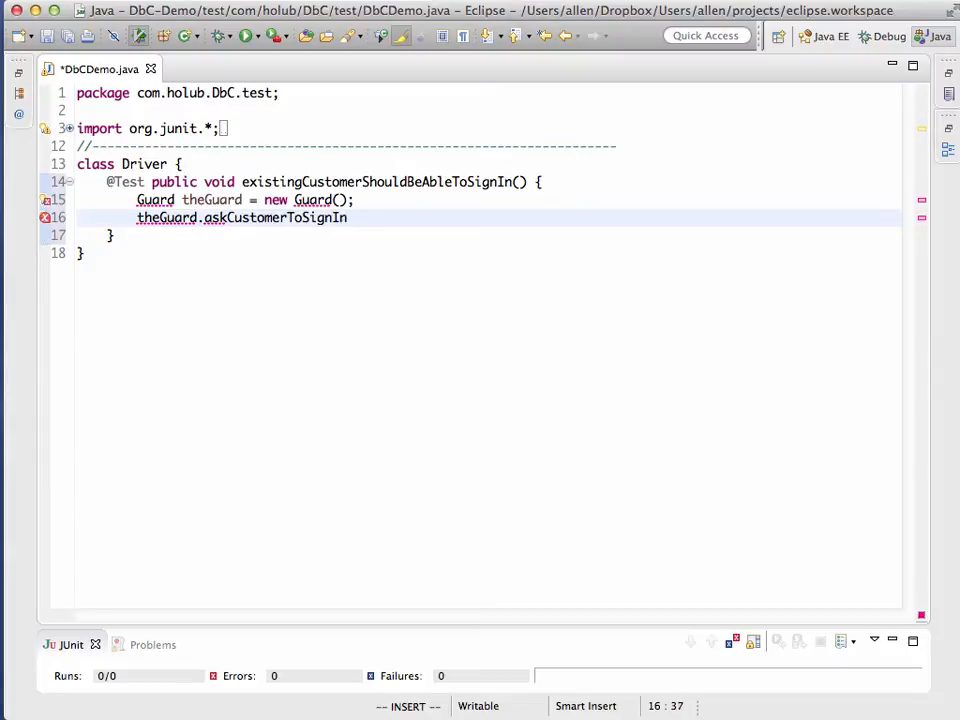
pyautogui.write('();')
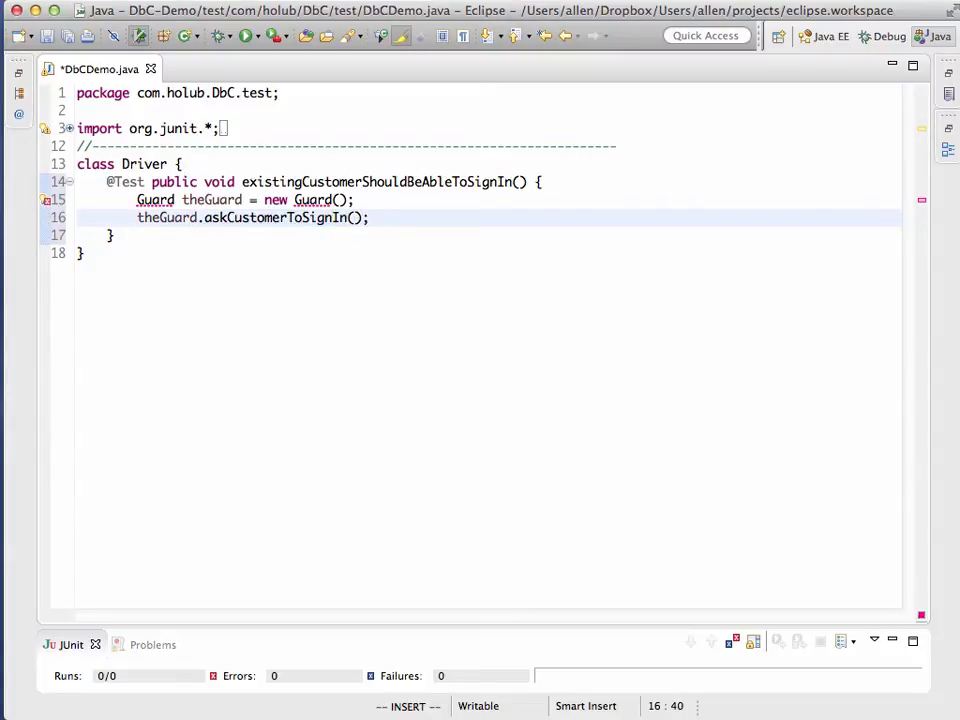
pyautogui.write('ass')
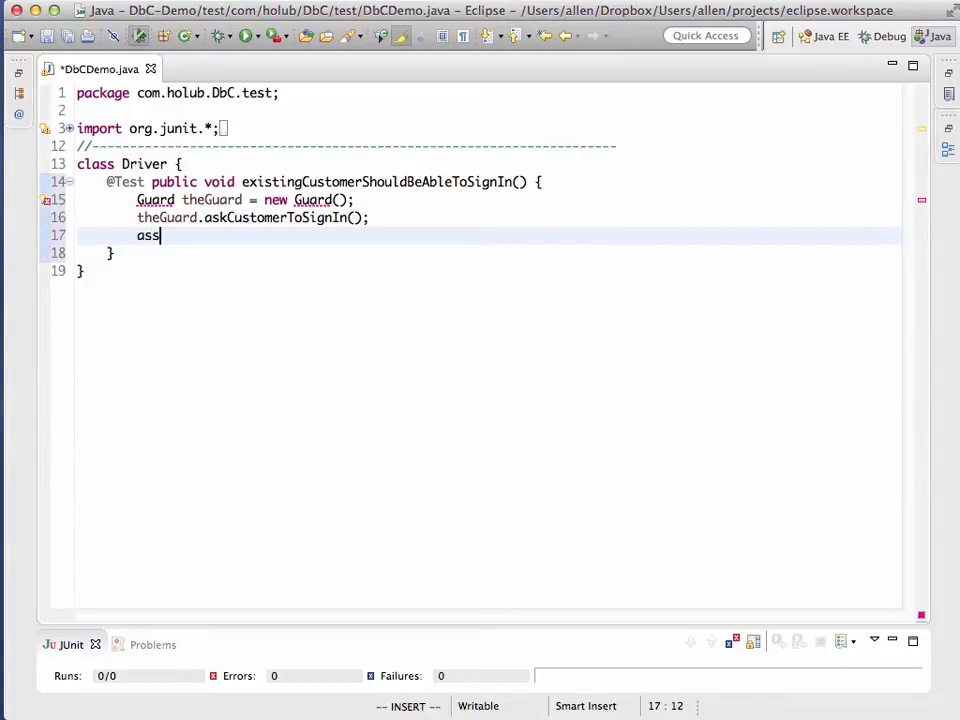
pyautogui.write('ert')
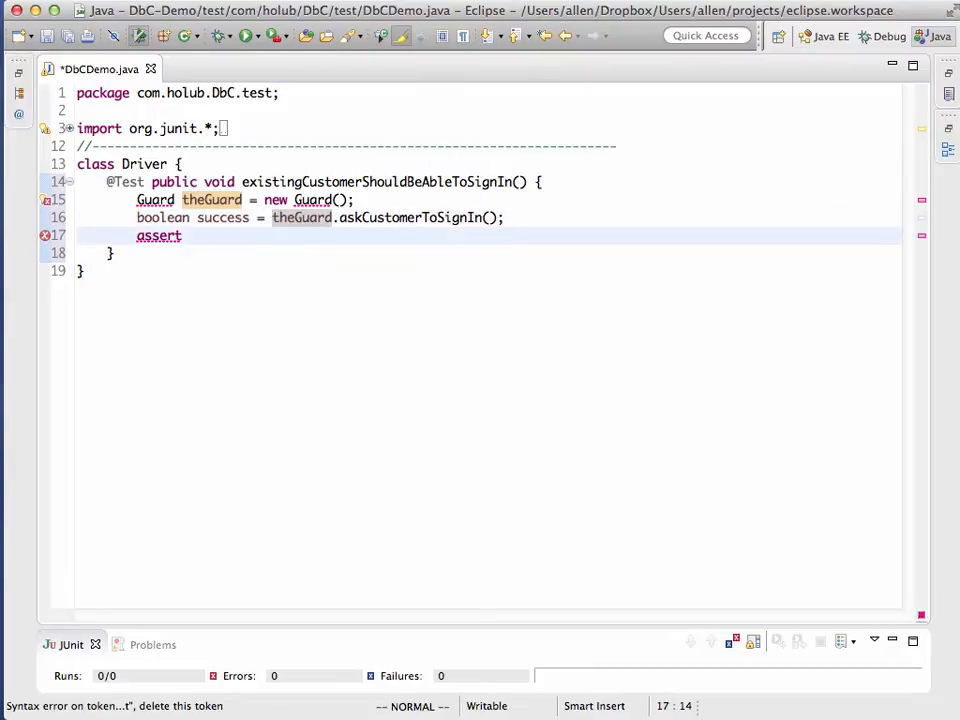
# Step: Finish assertTrue(), then register customer "Allen" with "myPassword" via CardFile.instance()
pyautogui.write('True()')
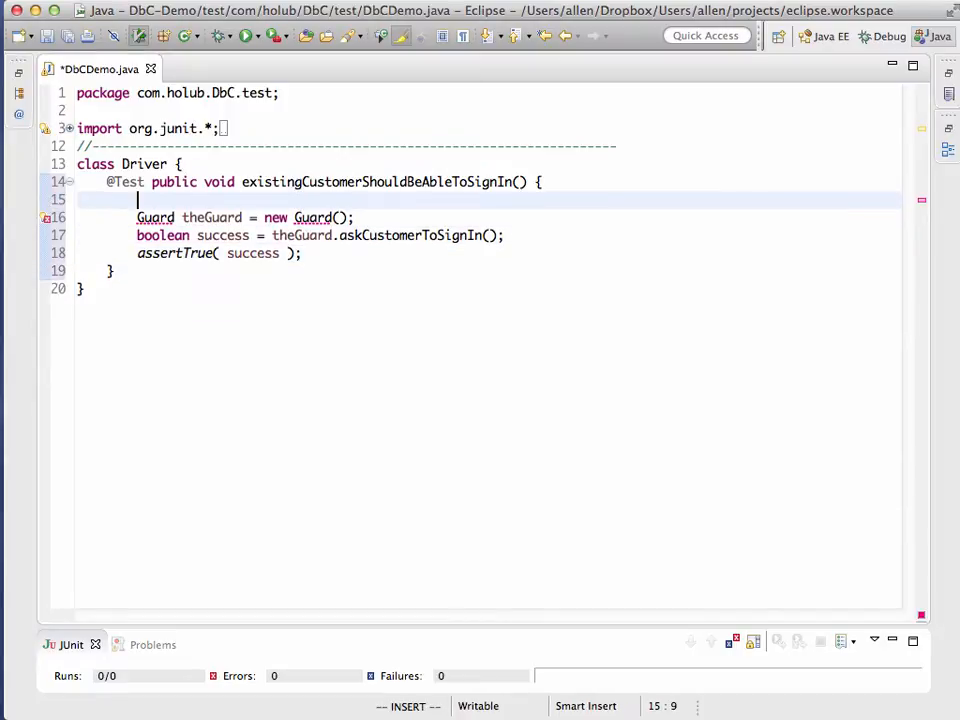
pyautogui.write('CardFile')
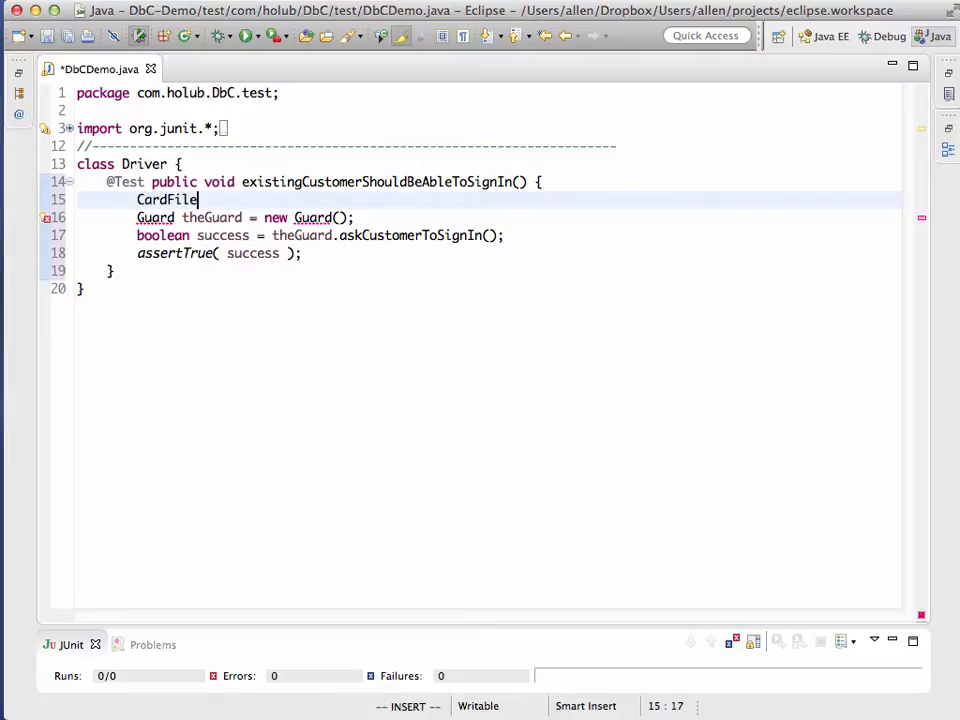
pyautogui.write('.instance().')
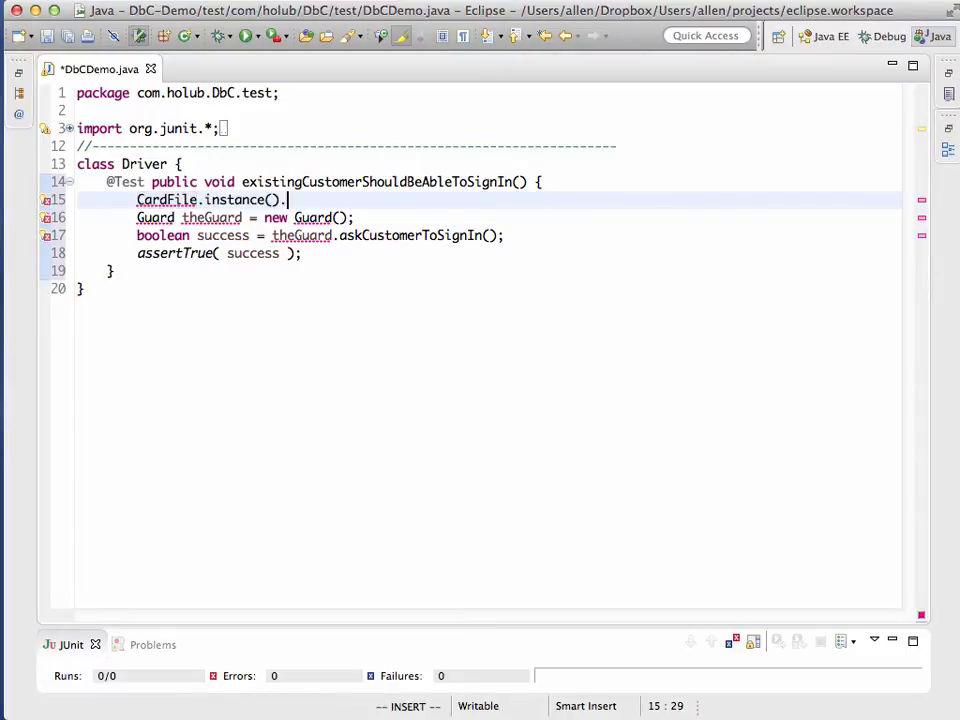
pyautogui.write('registerNewCustomer()')
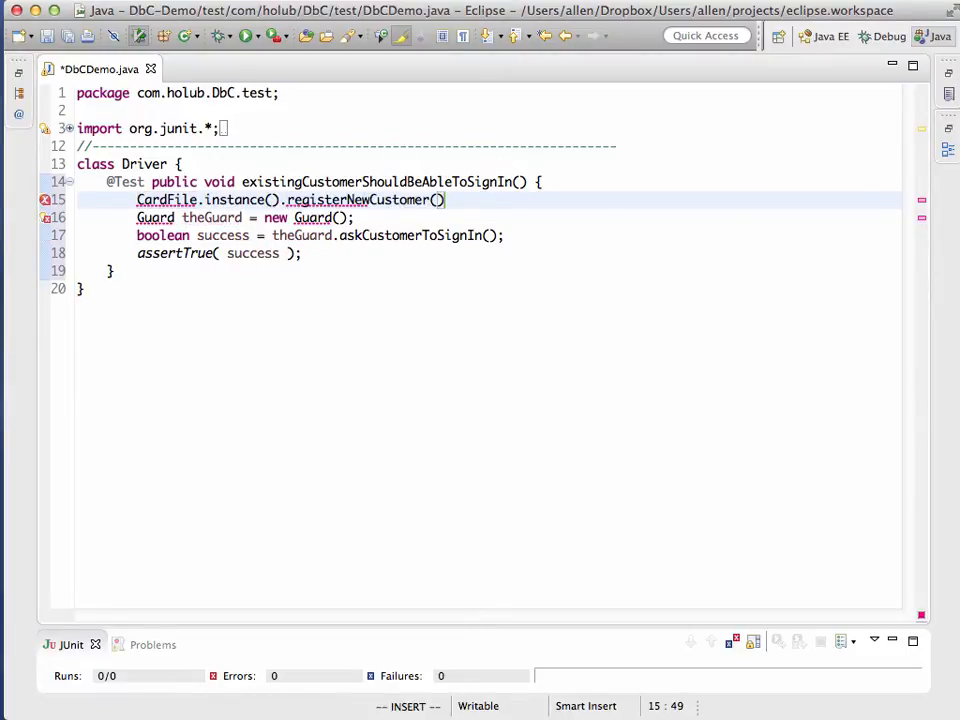
pyautogui.write('"Allen", "myPas')
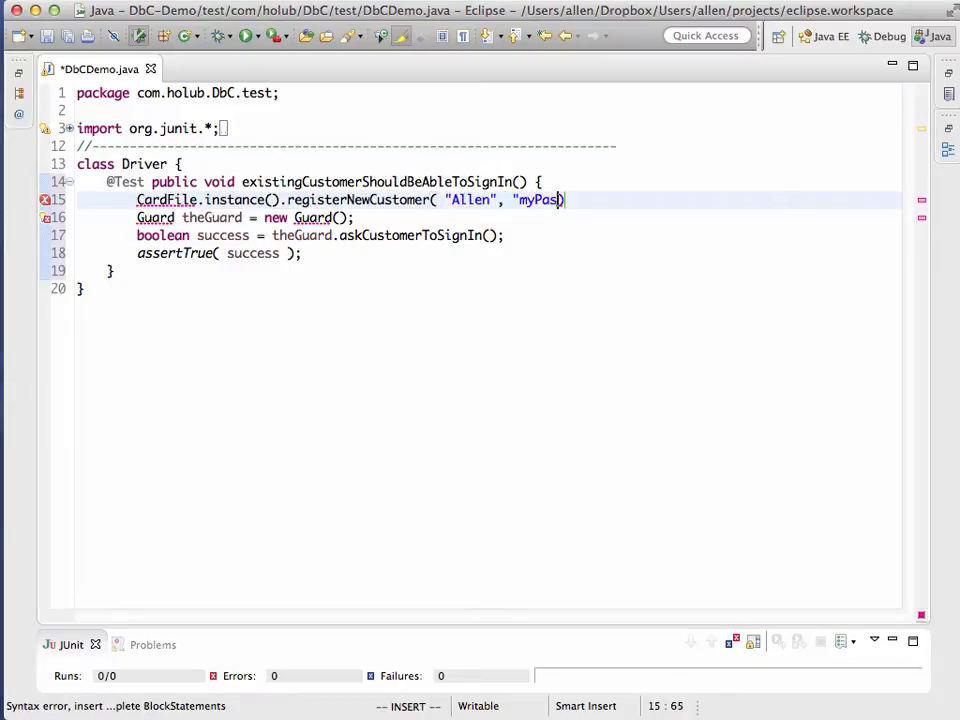
pyautogui.write('sword" );')
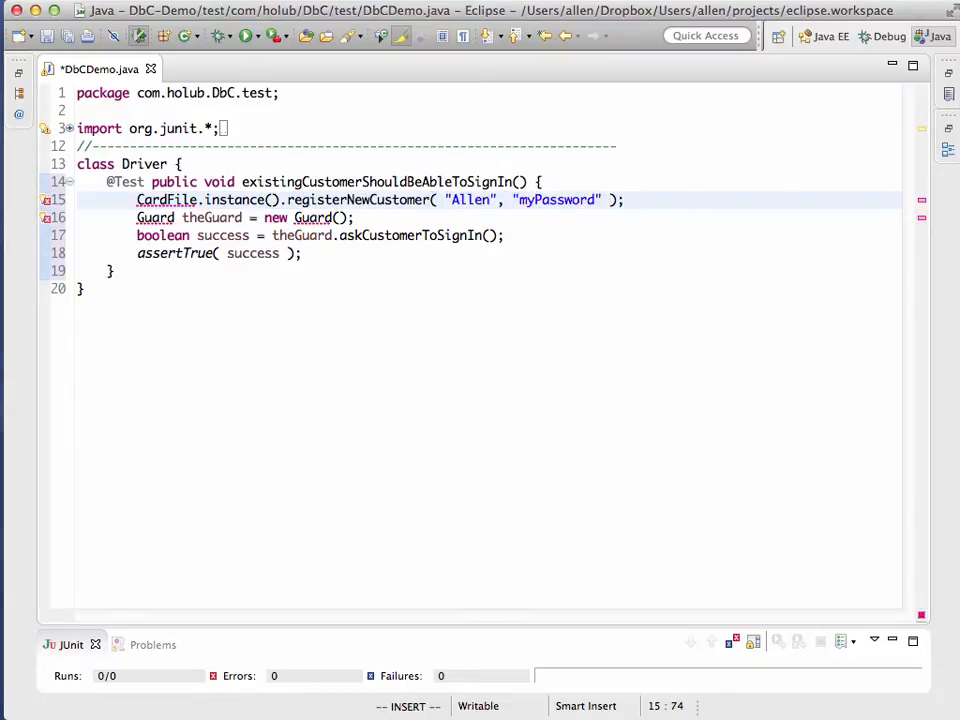
pyautogui.press('Escape')
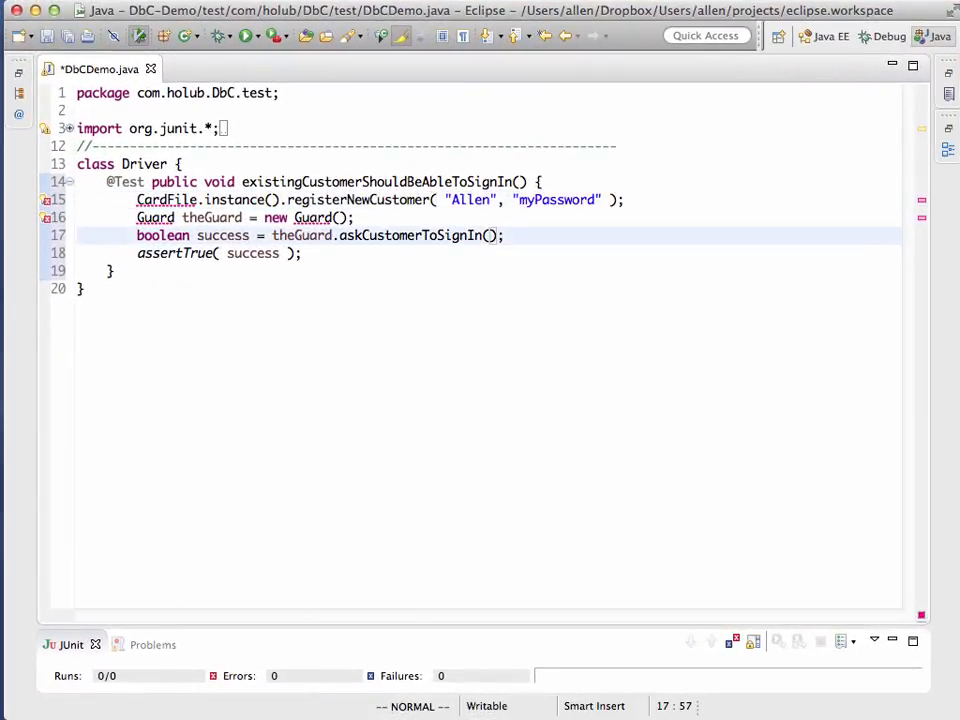
# Step: Assert the badge is not null and that CardFile.instance().hasCustomerFor(badge) is true
pyautogui.click(137, 235)
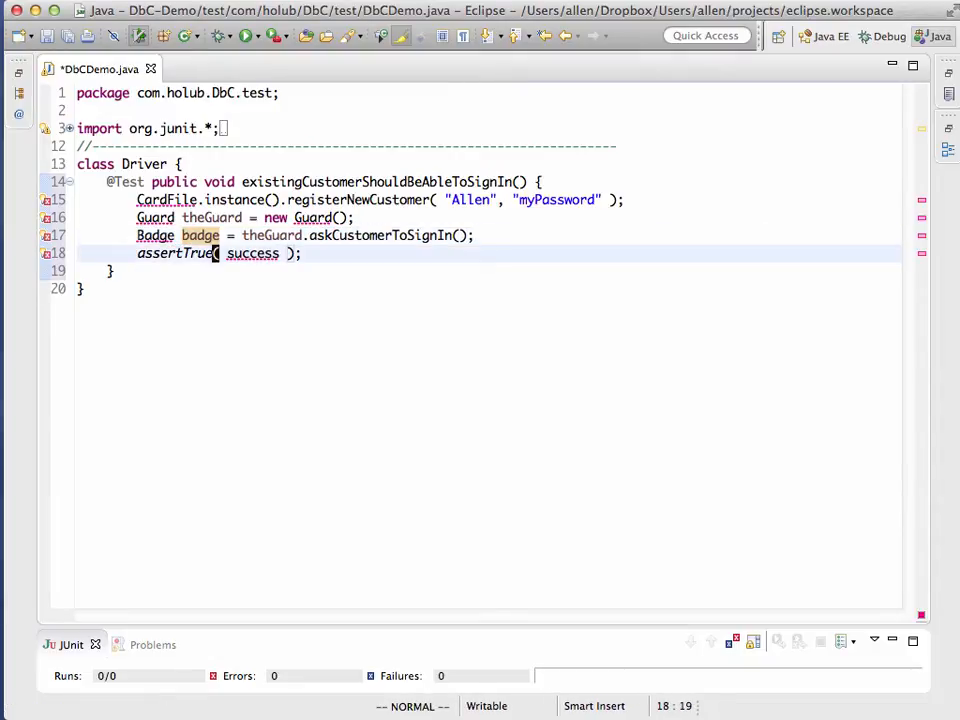
pyautogui.write('assertNotNull()')
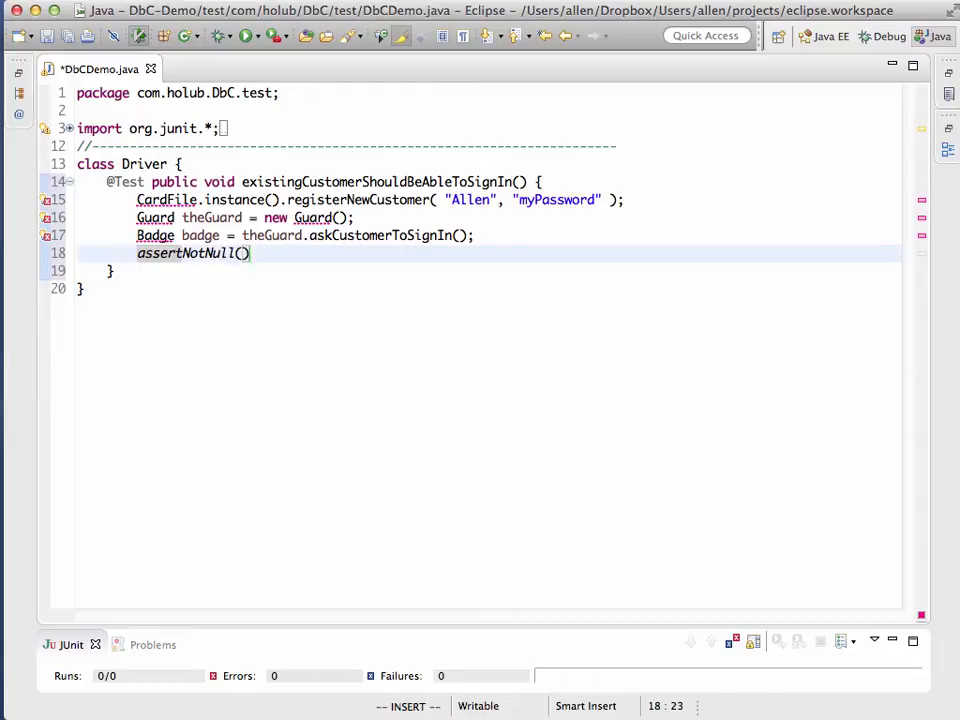
pyautogui.write('badge')
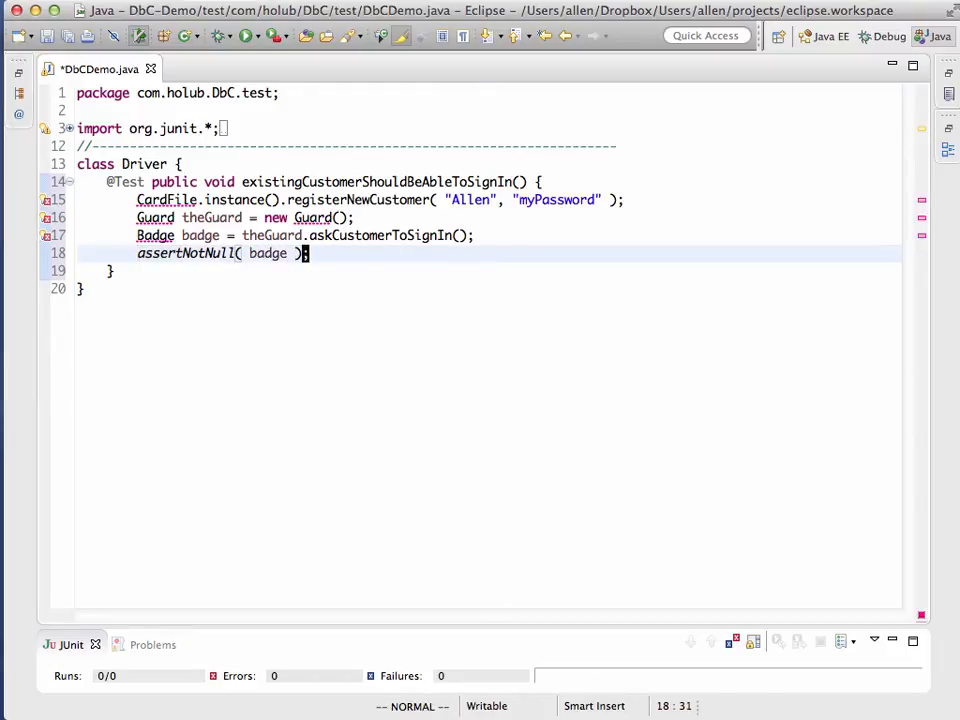
pyautogui.write('a')
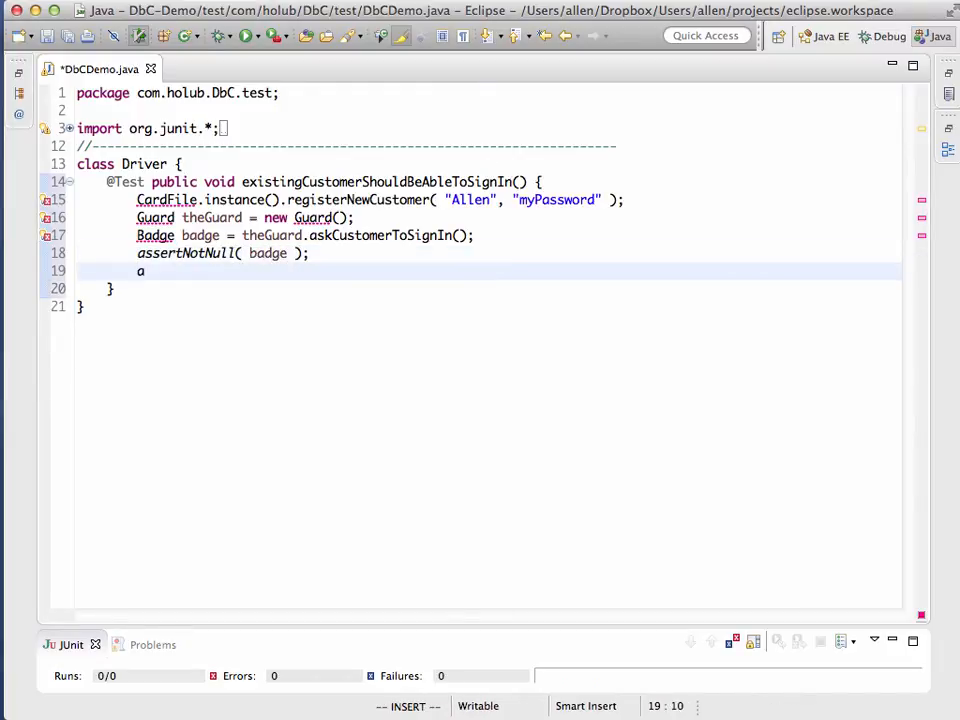
pyautogui.write('ssertTrue( Card)')
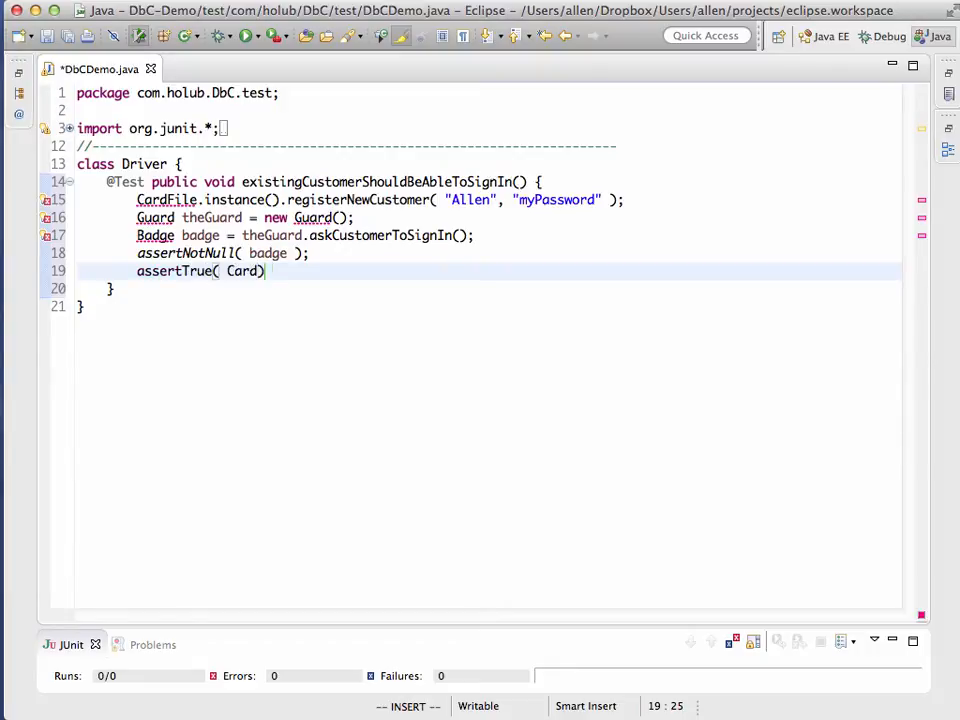
pyautogui.write('CardFile.instance().has)')
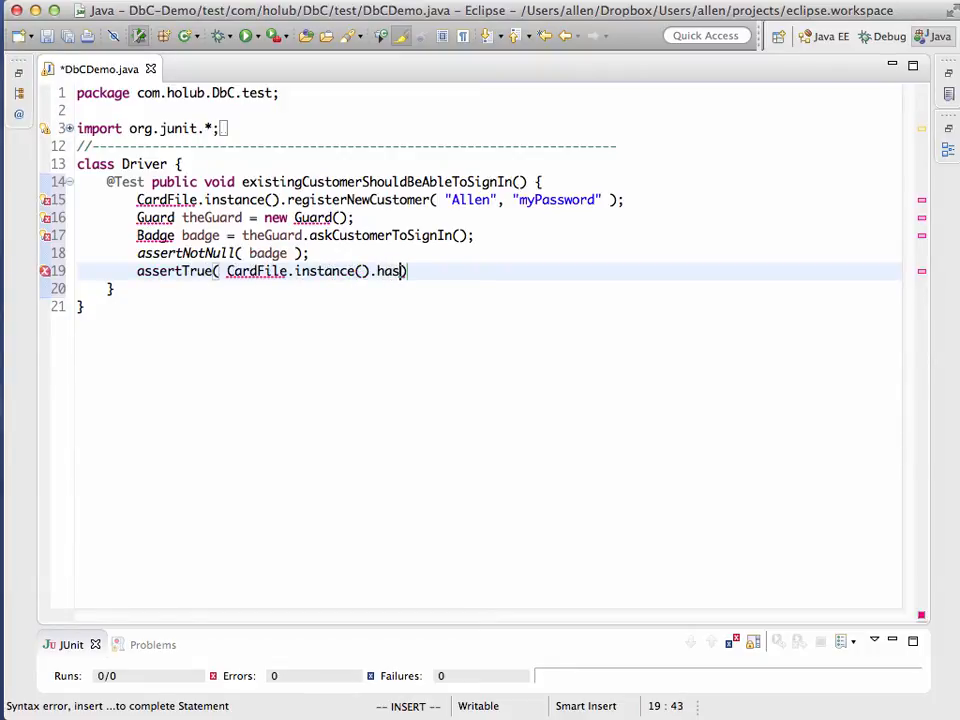
pyautogui.write('CustomerFor(badge')
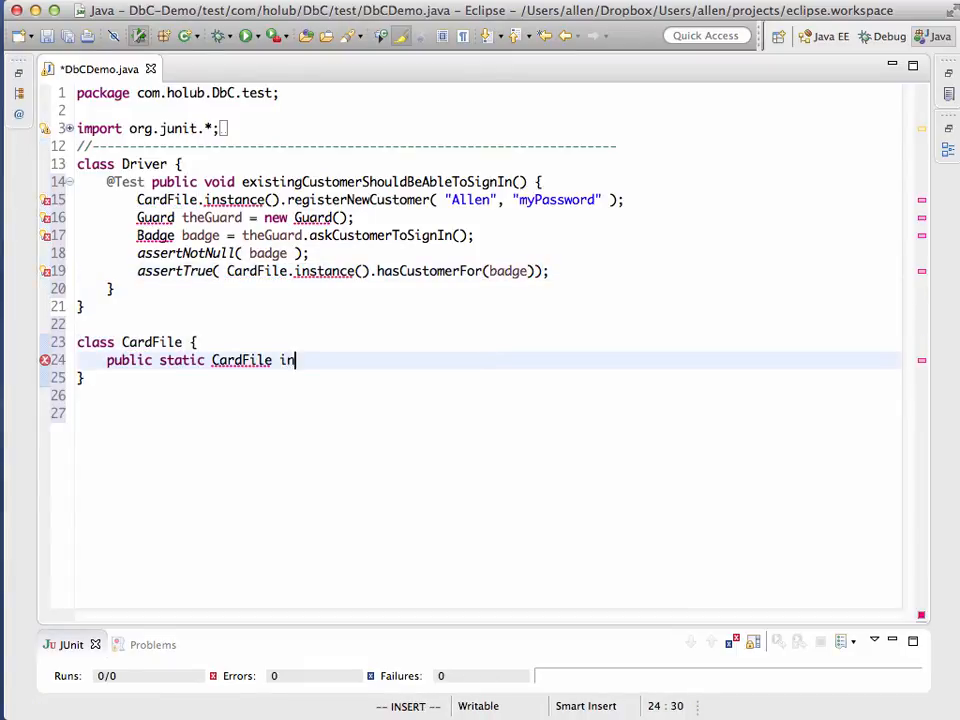
# Step: Give the CardFile stub an instance() method that returns null
pyautogui.write('stance(){ return null; }')
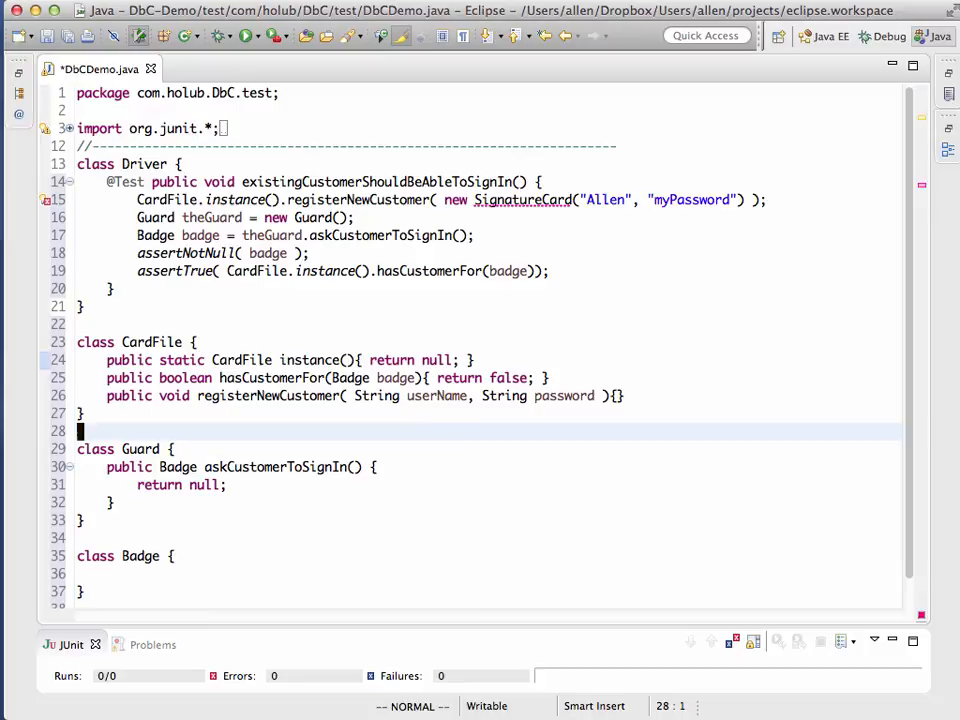
# Step: Add class SignatureCard with a constructor taking String name and String password
pyautogui.write('class SignatureCard {')
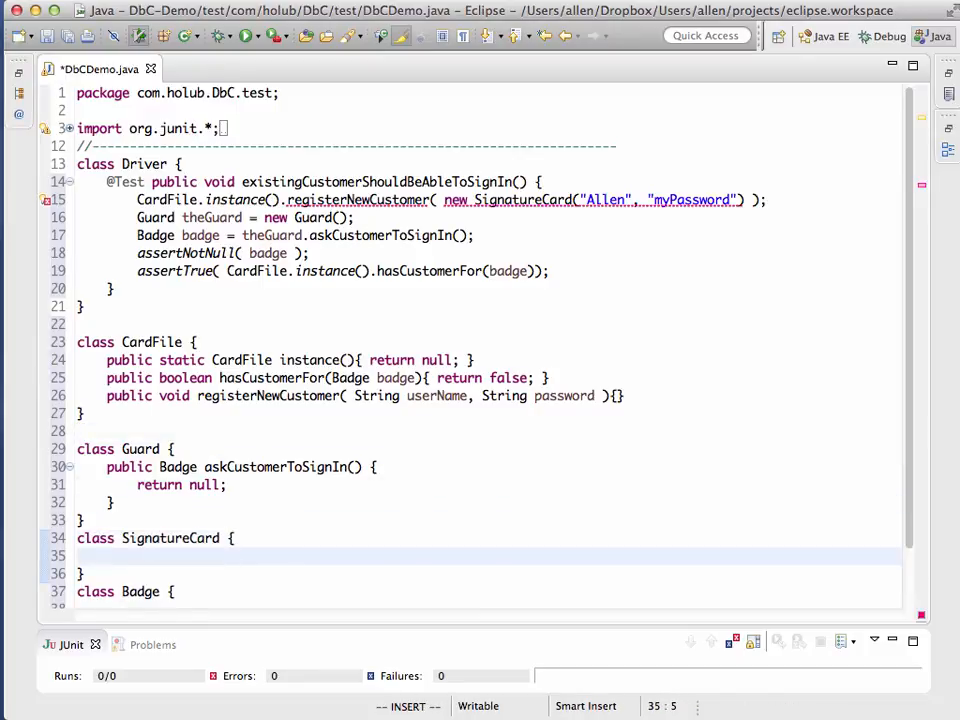
pyautogui.write('public Sign')
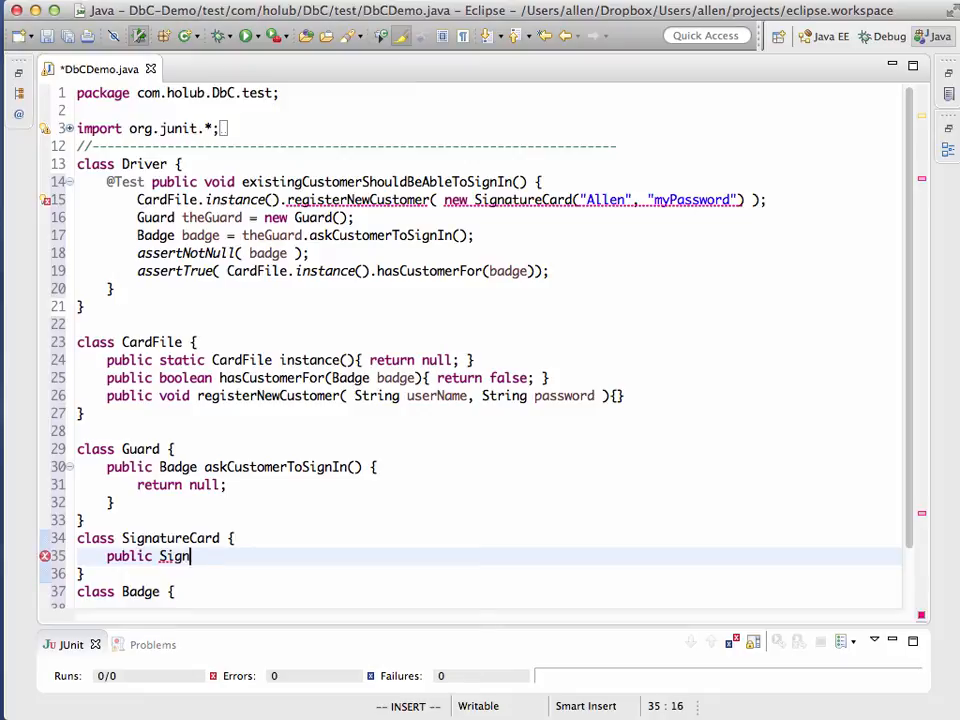
pyautogui.write('atureCard(String name,')
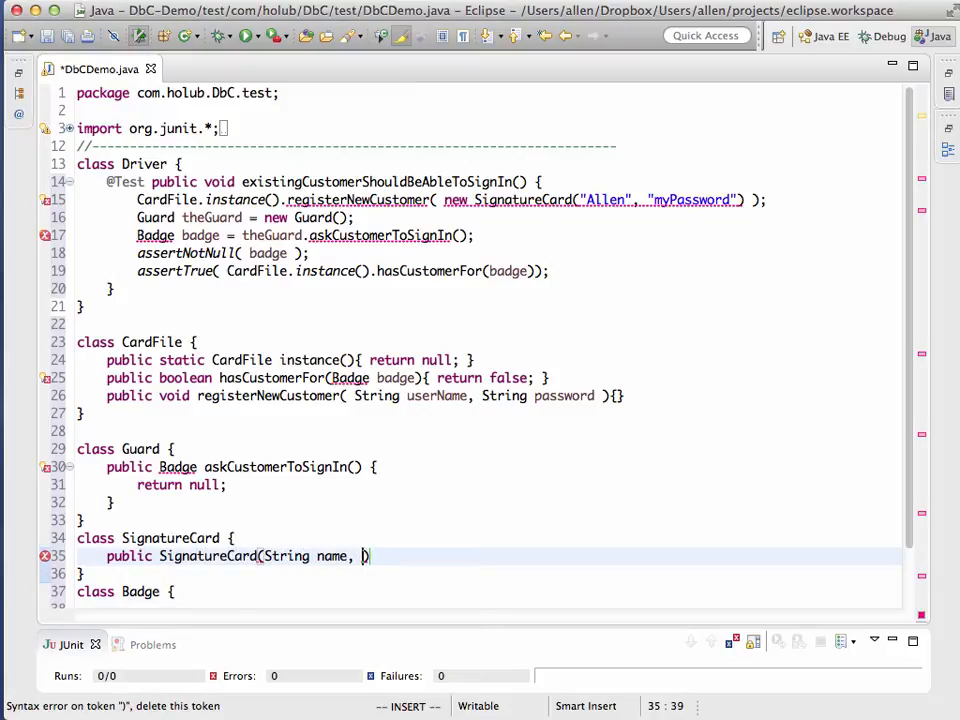
pyautogui.write('String password')
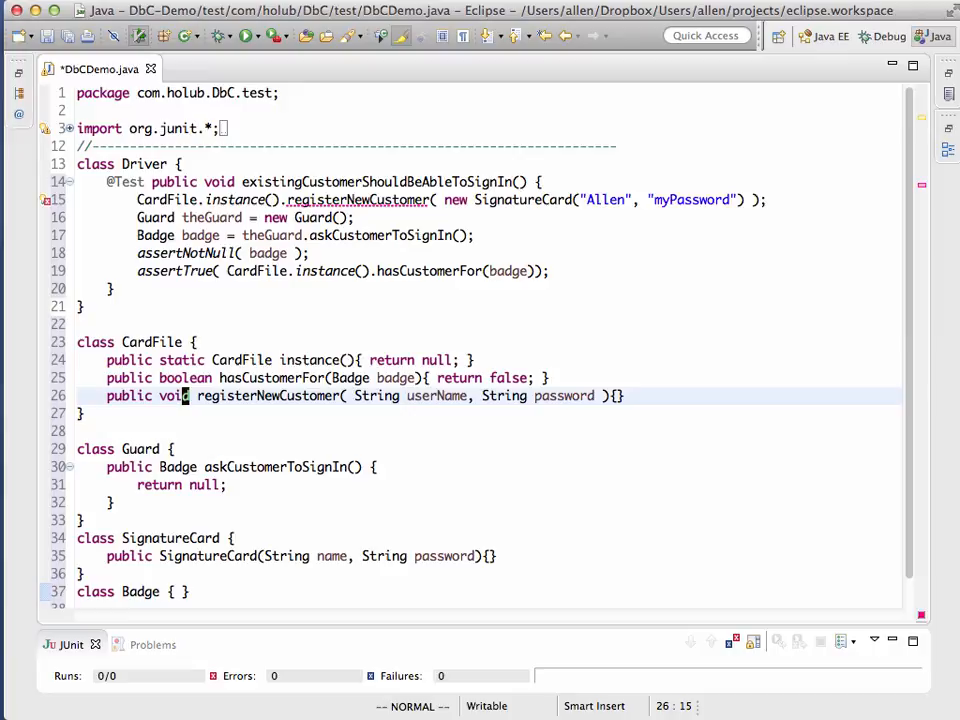
# Step: Change registerNewCustomer's parameter to SignatureCard cardForNewCustomer
pyautogui.write('Sig')
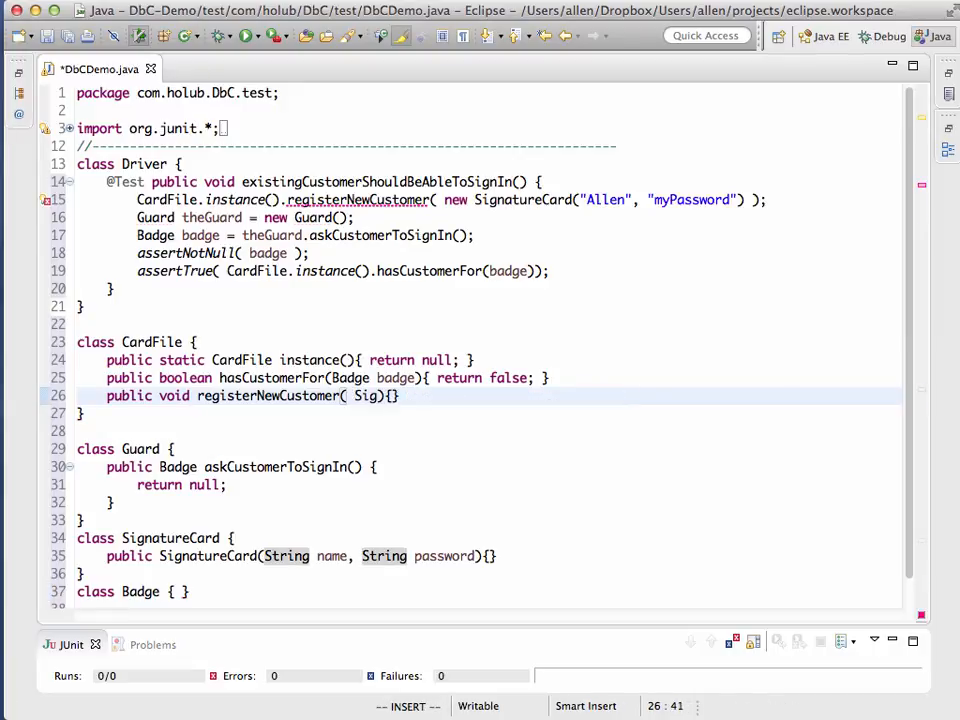
pyautogui.write('SignatureCard c')
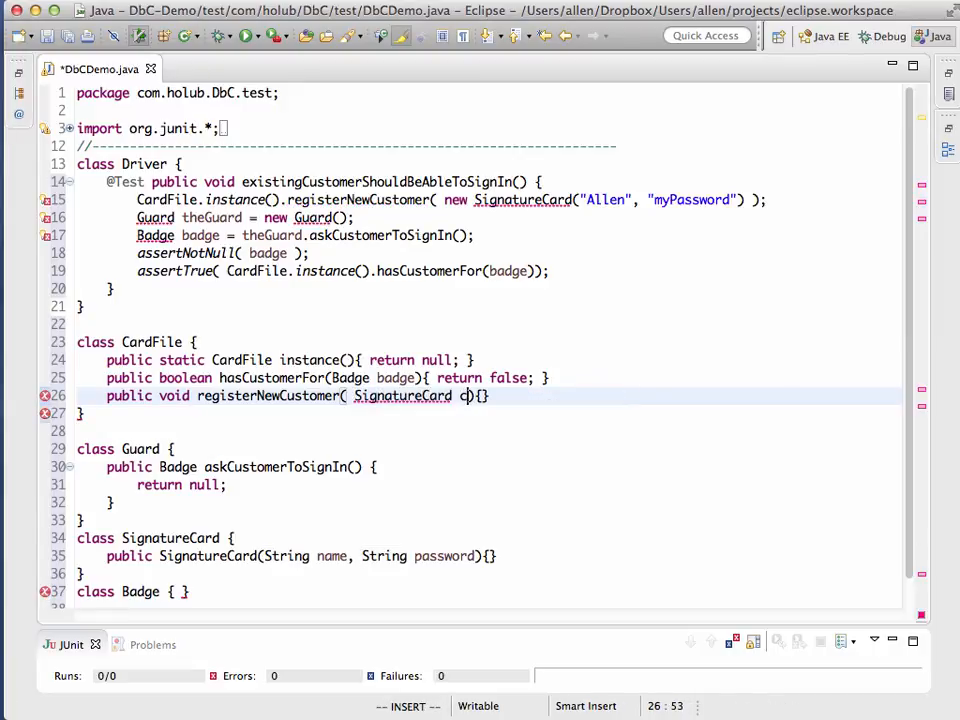
pyautogui.write('ardForNewCustomer')
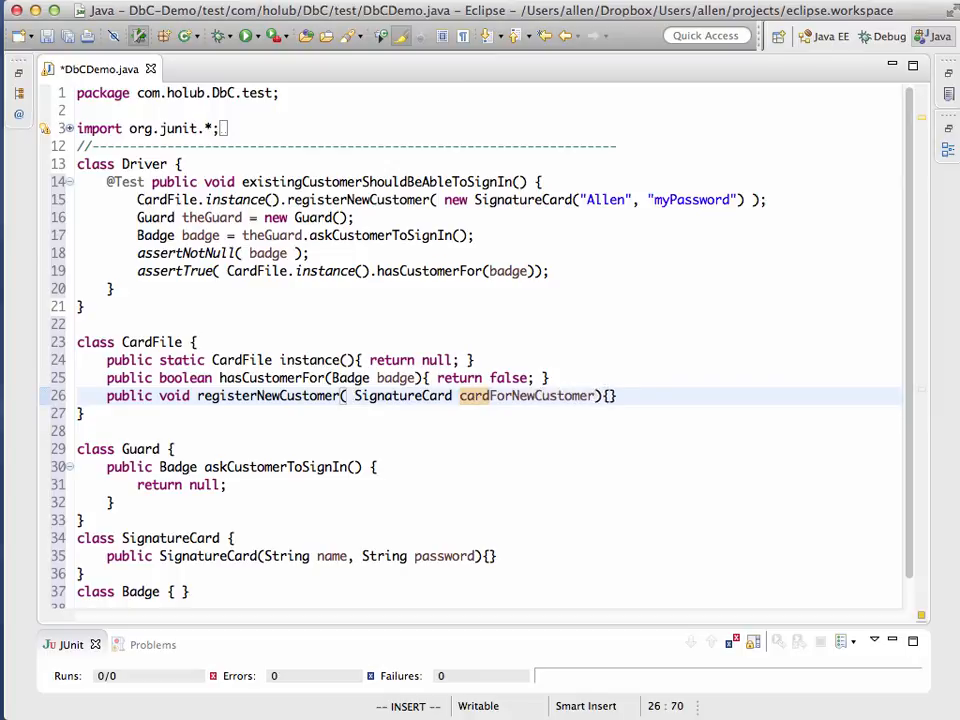